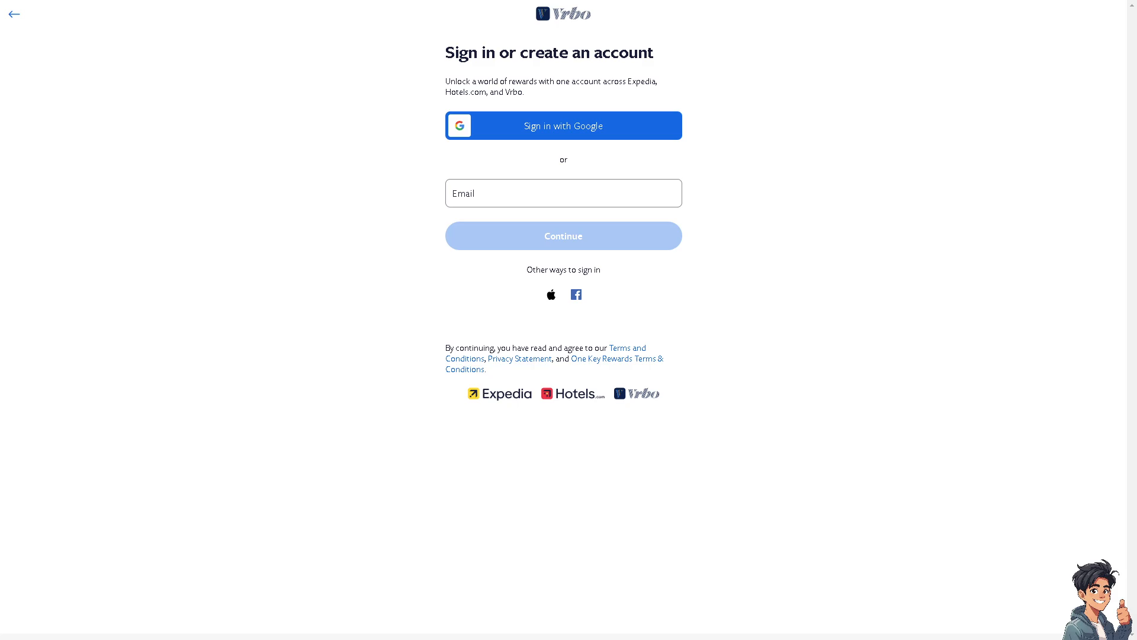
mouse_move(1065, 277)
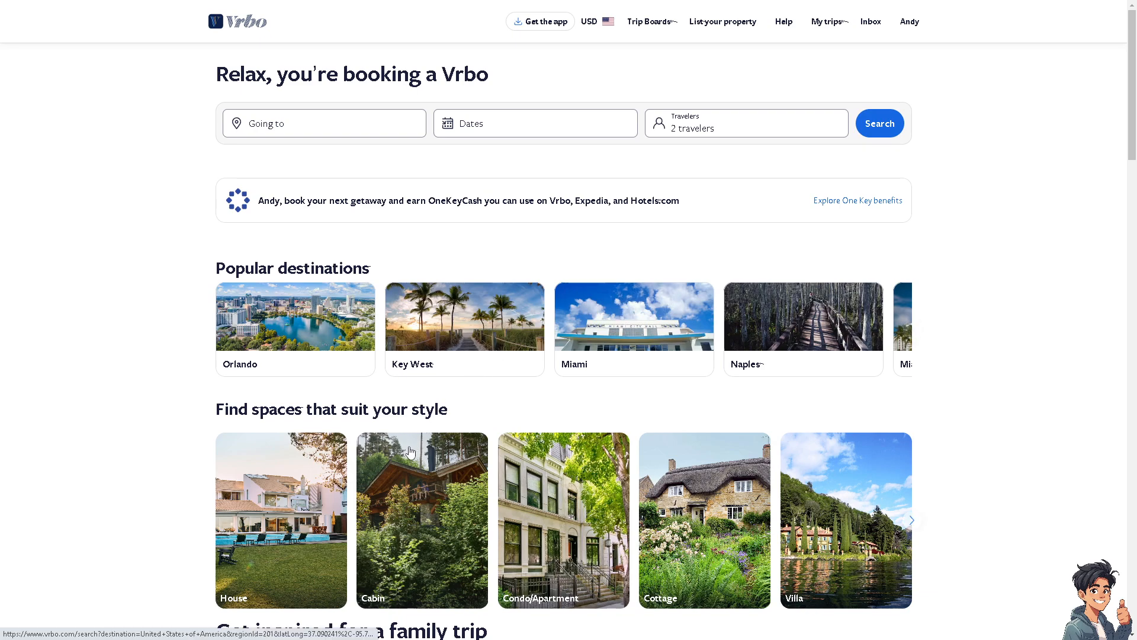
Scroll the home page to the 'Near the beach' family trip card and open its 300+ results
scroll("down", 3)
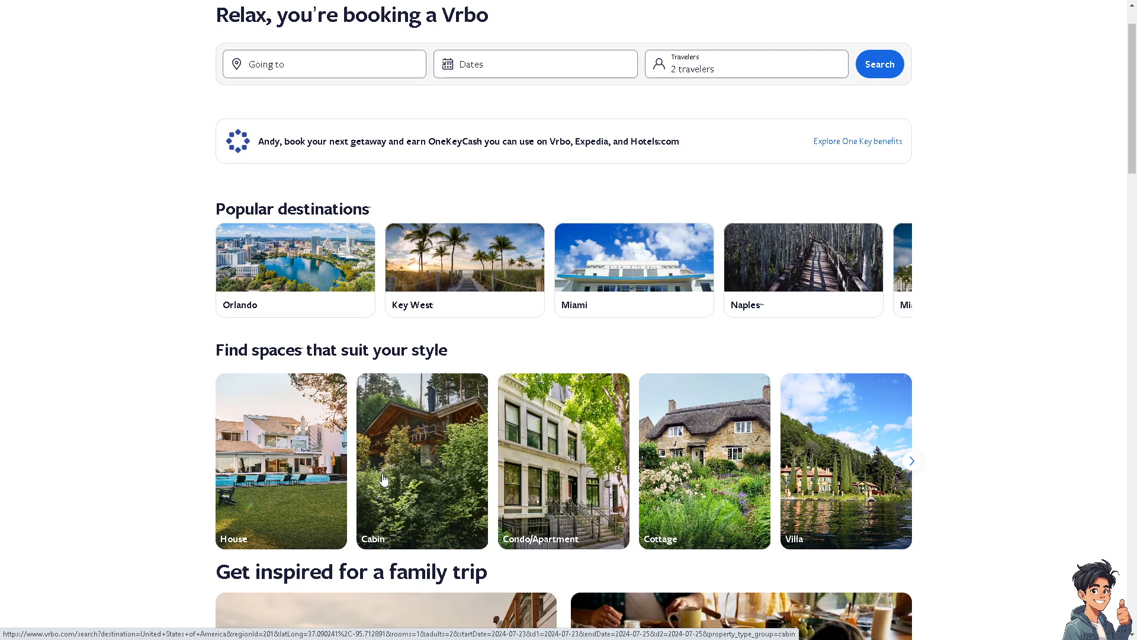
scroll("down", 3)
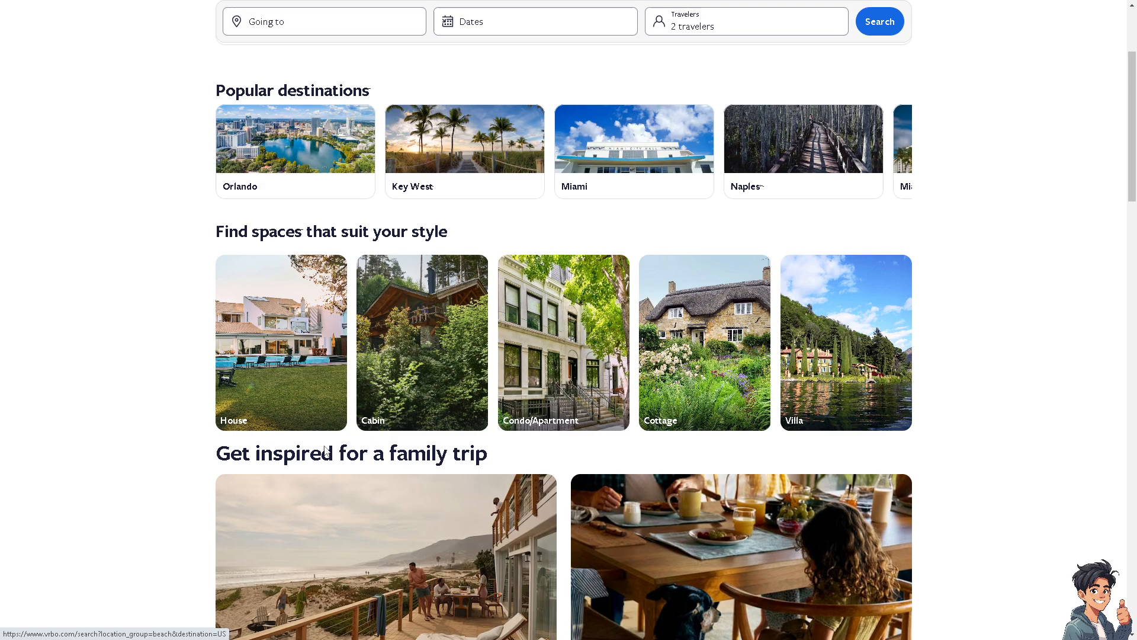
scroll("down", 3)
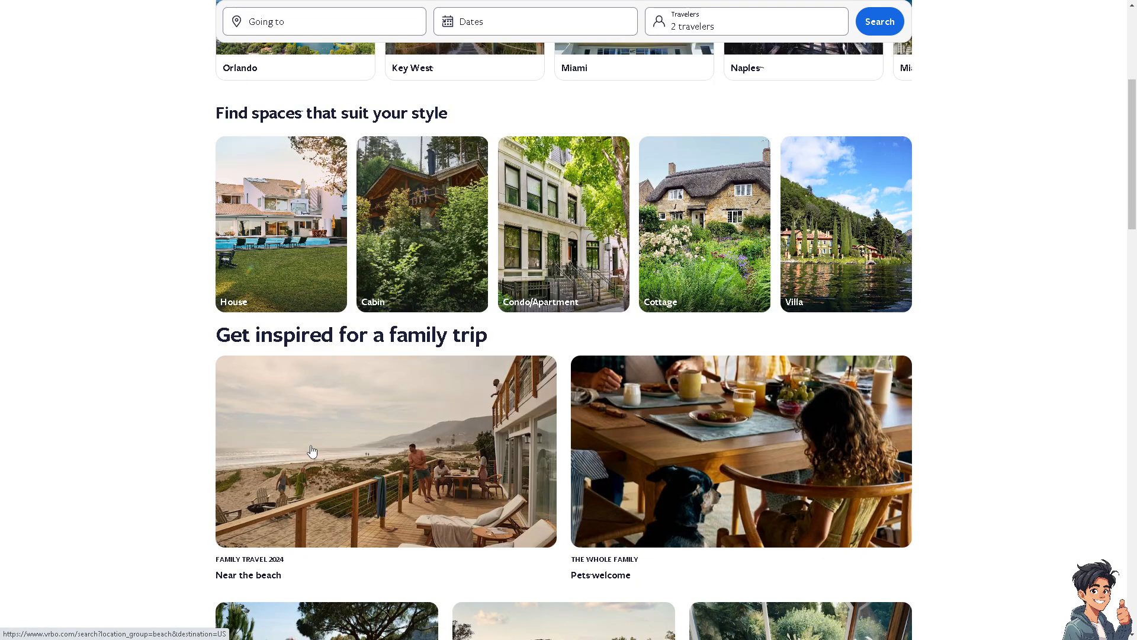
mouse_move(336, 424)
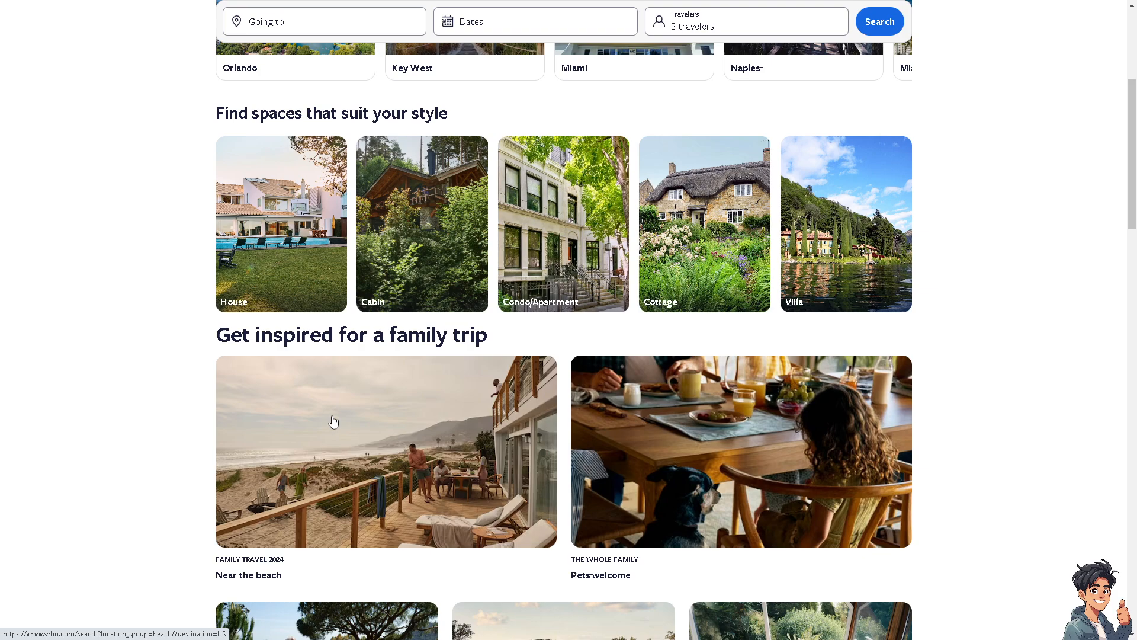
mouse_move(347, 418)
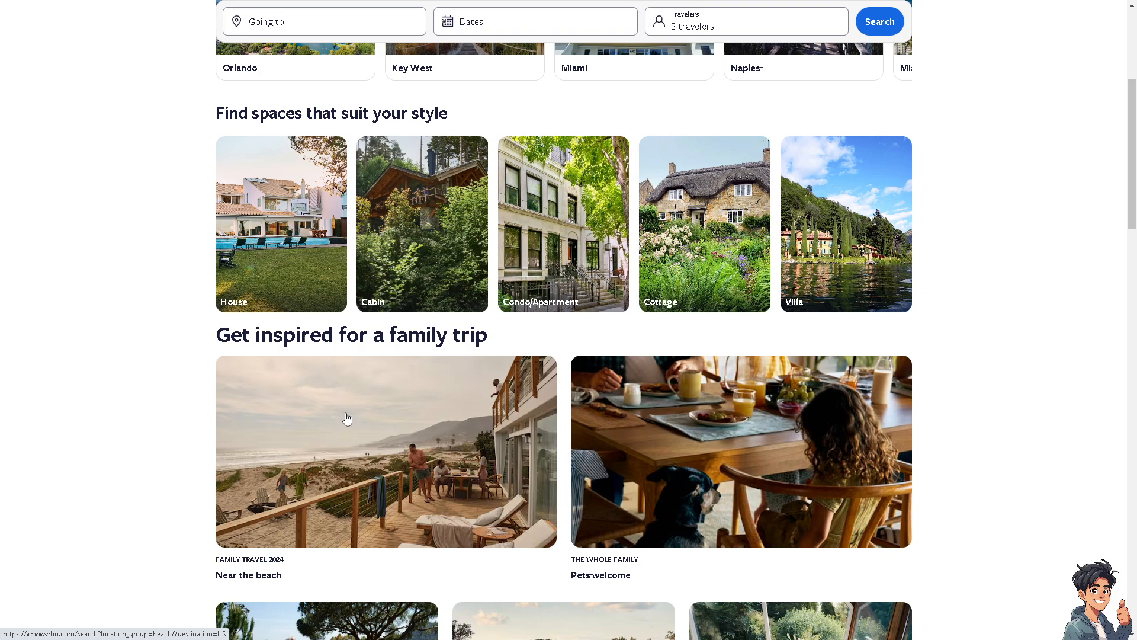
scroll("down", 3)
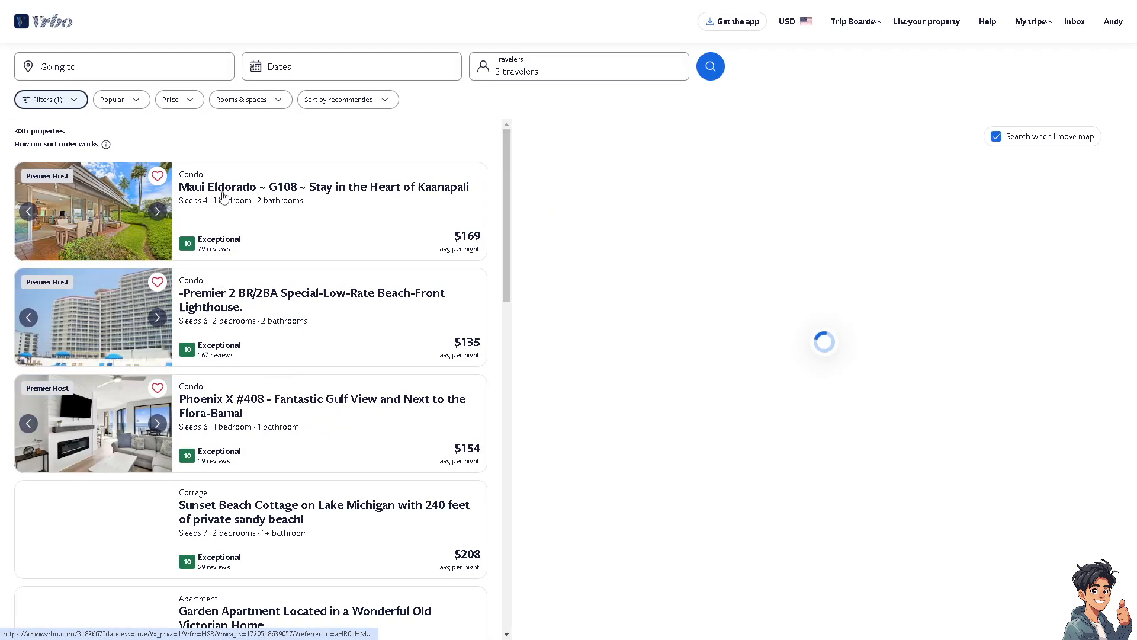
Open the 'Premier 2 BR/2BA Special-Low-Rate Beach-Front Lighthouse' condo listing from the results
left_click(351, 66)
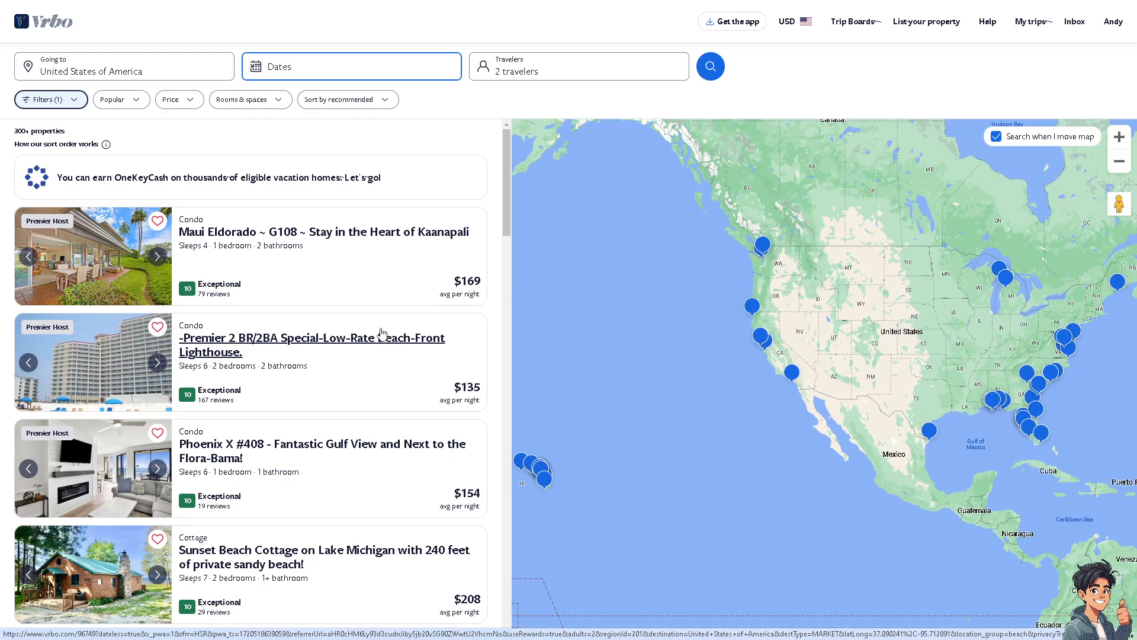
mouse_move(275, 344)
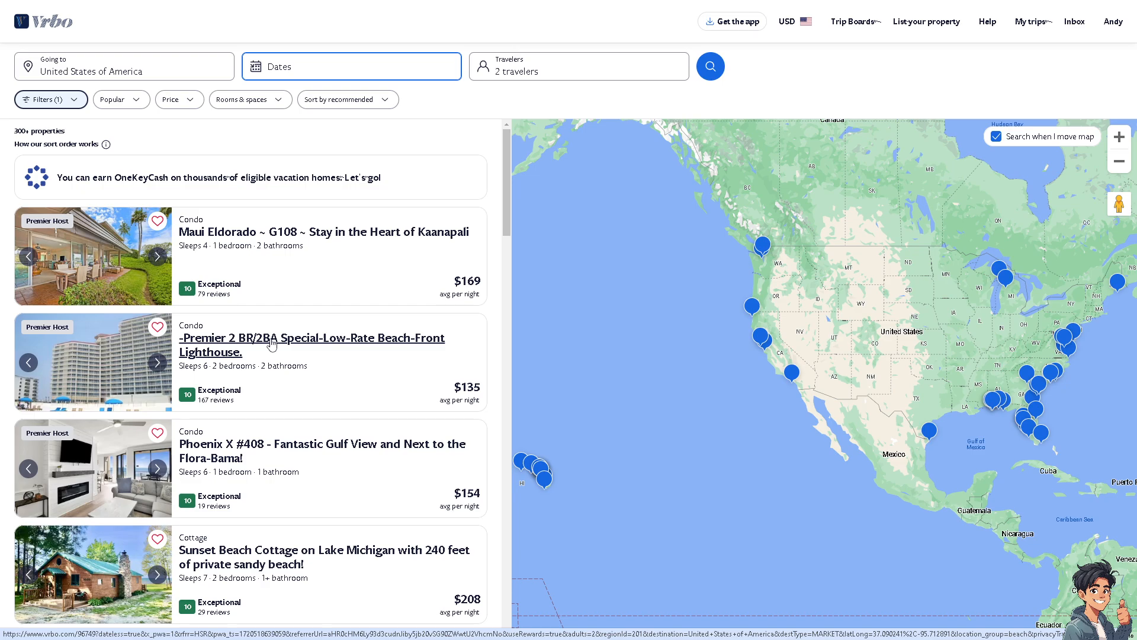
left_click(310, 338)
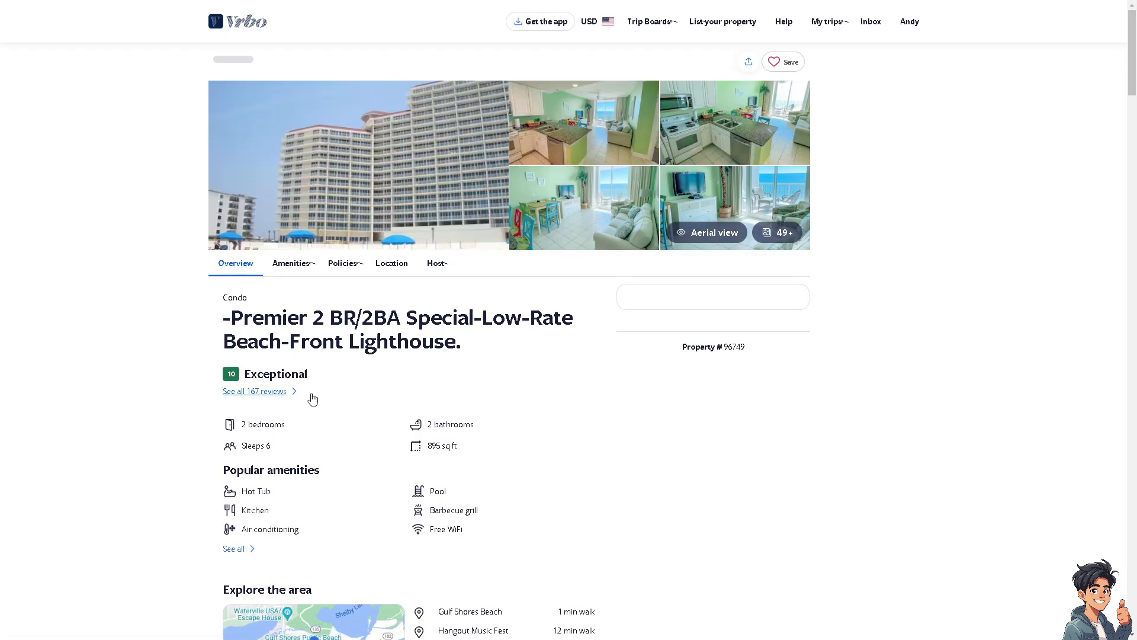
Scroll past rooms, house rules and important information to the 10/10 reviews and host details
scroll("down", 3)
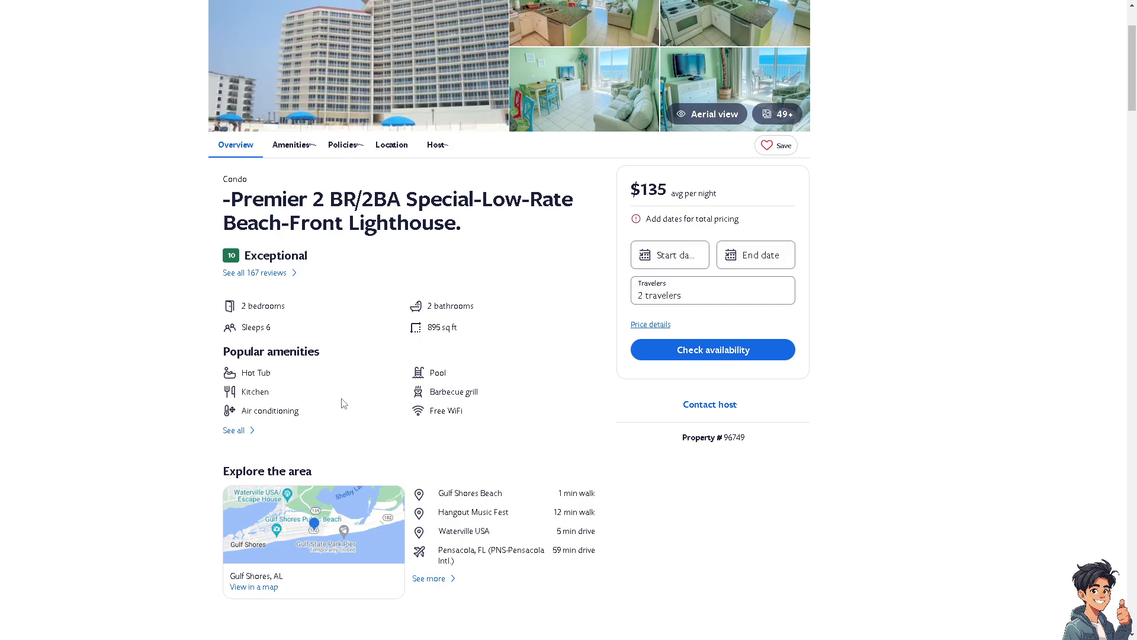
scroll("down", 3)
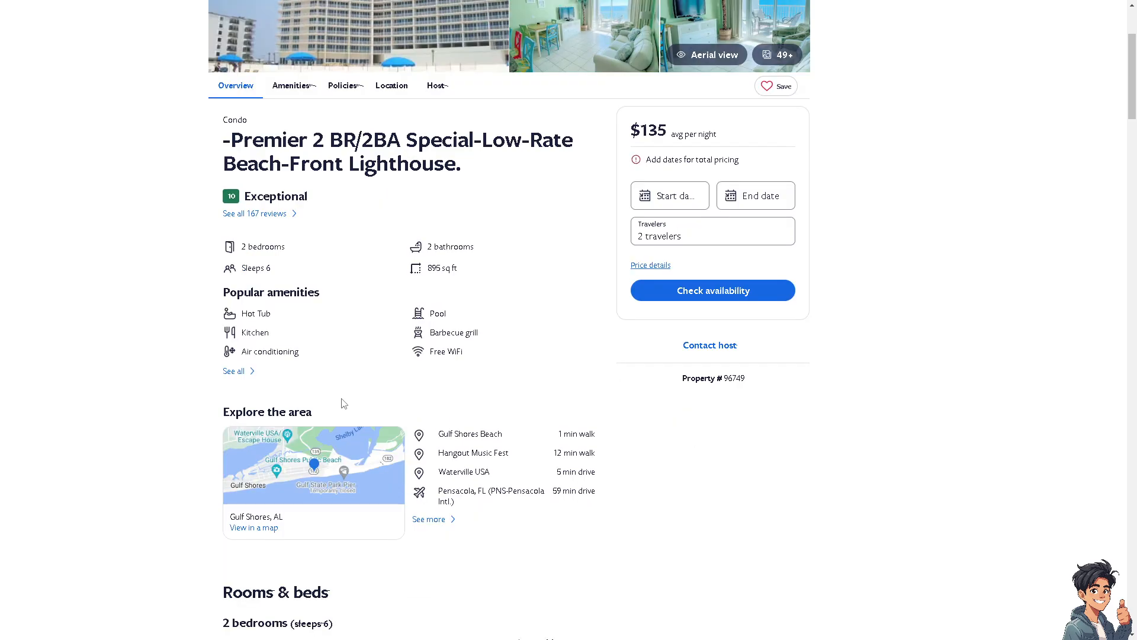
scroll("down", 3)
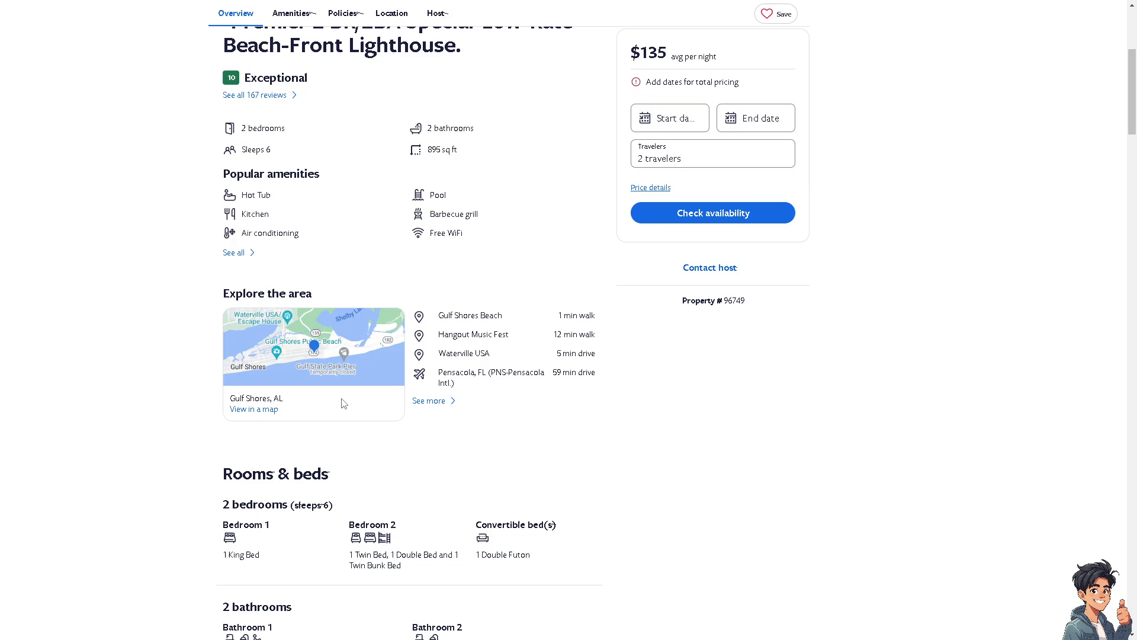
scroll("down", 3)
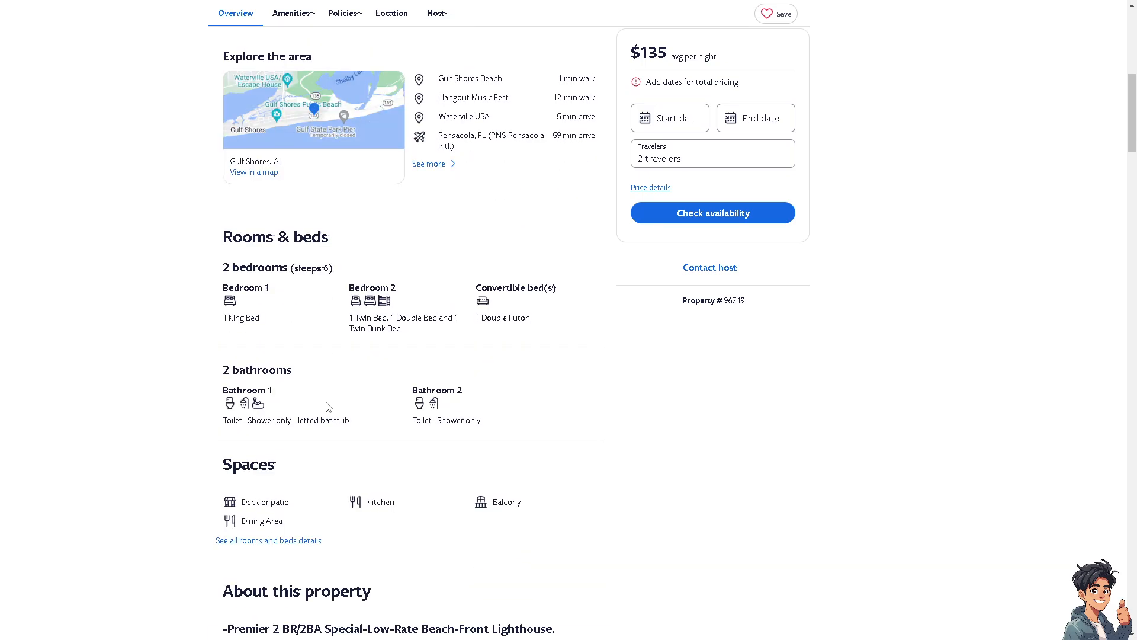
scroll("down", 3)
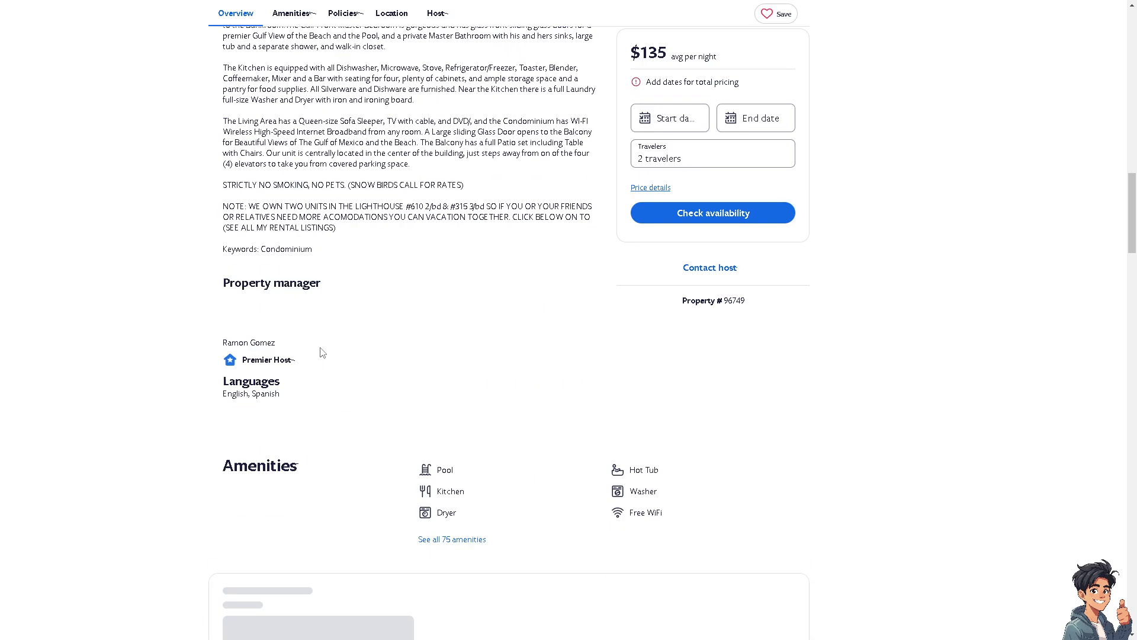
scroll("down", 3)
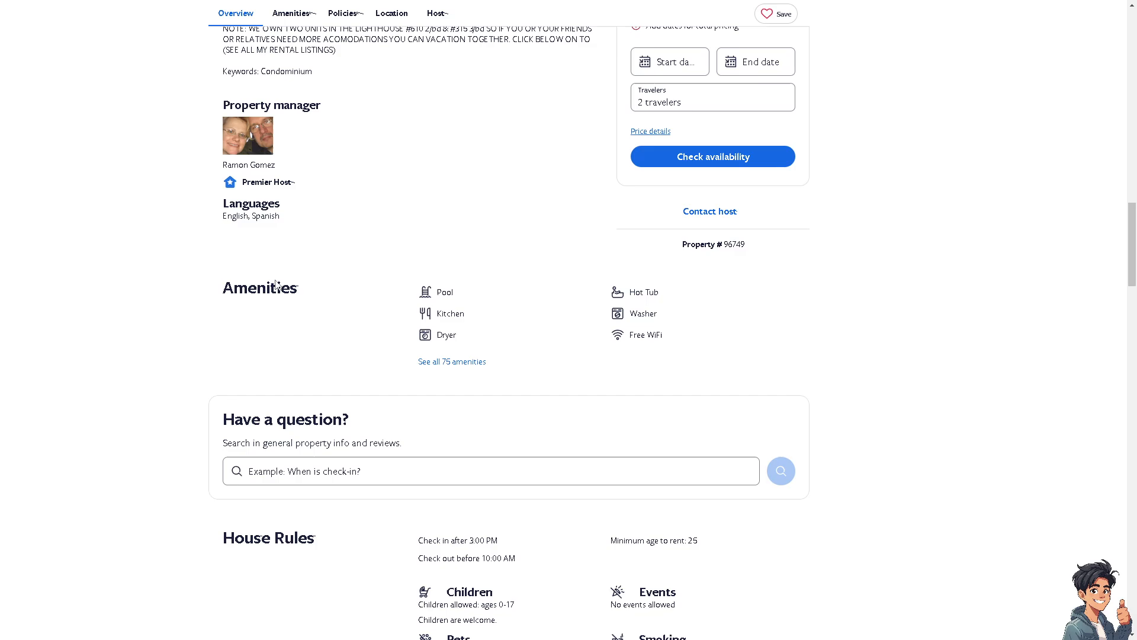
left_click(342, 13)
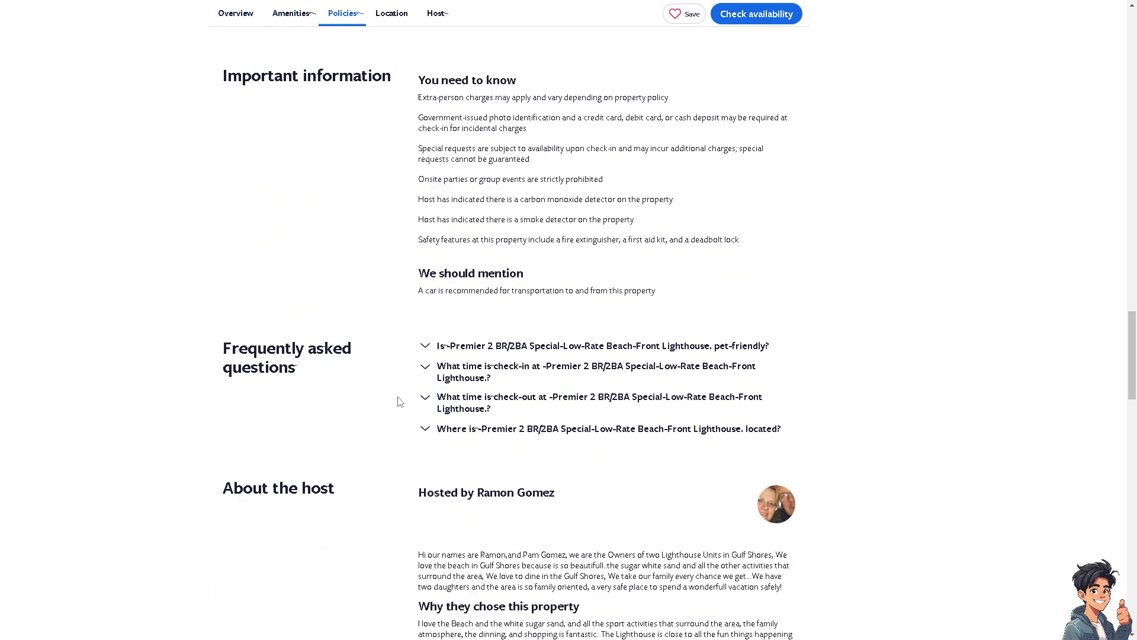
left_click(435, 13)
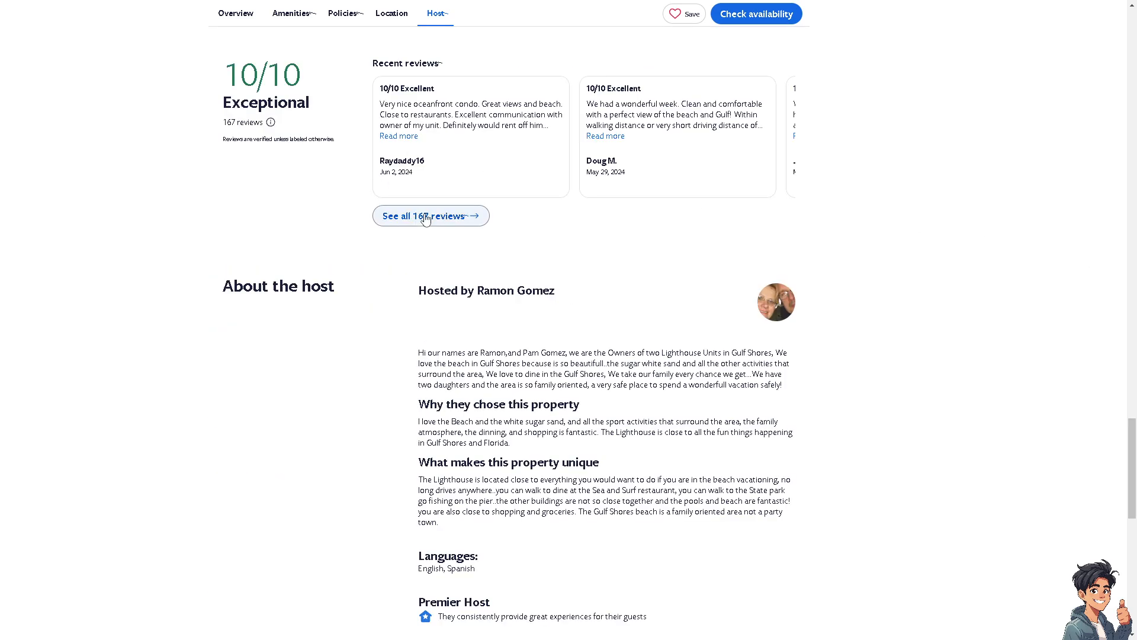
Open 'See all 167 reviews' and scroll through the category scores and individual reviews
left_click(430, 216)
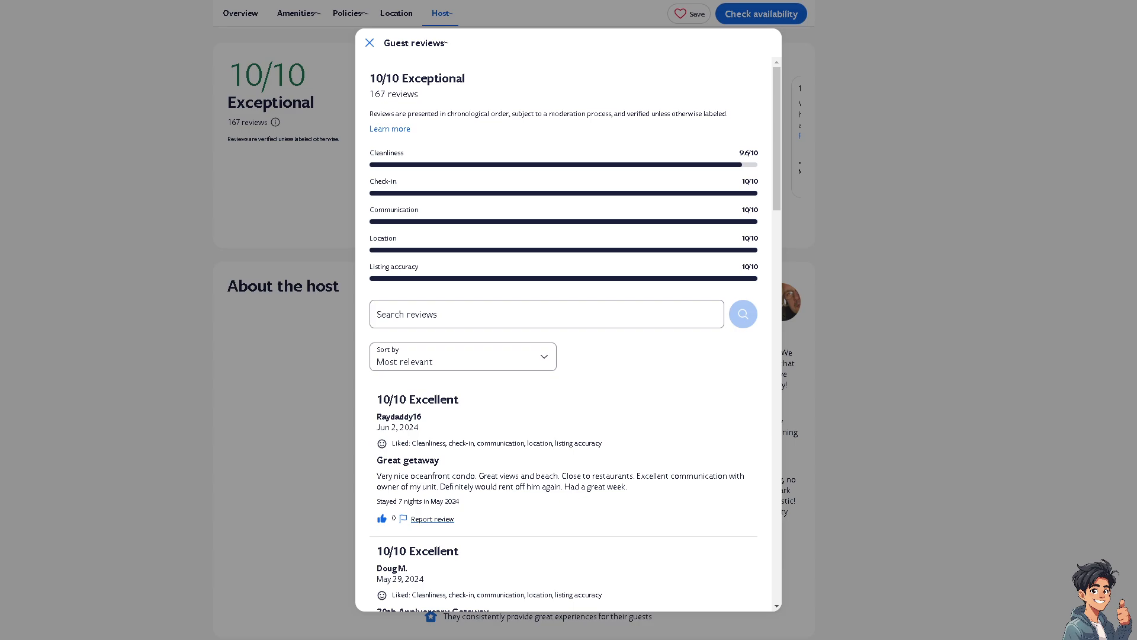
mouse_move(614, 267)
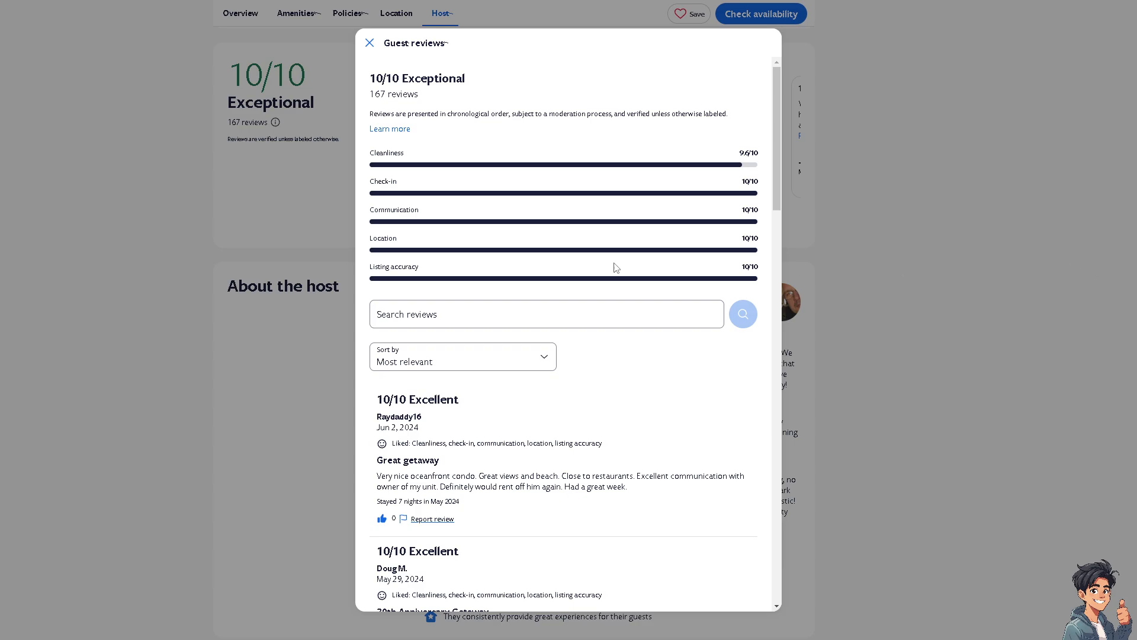
mouse_move(547, 254)
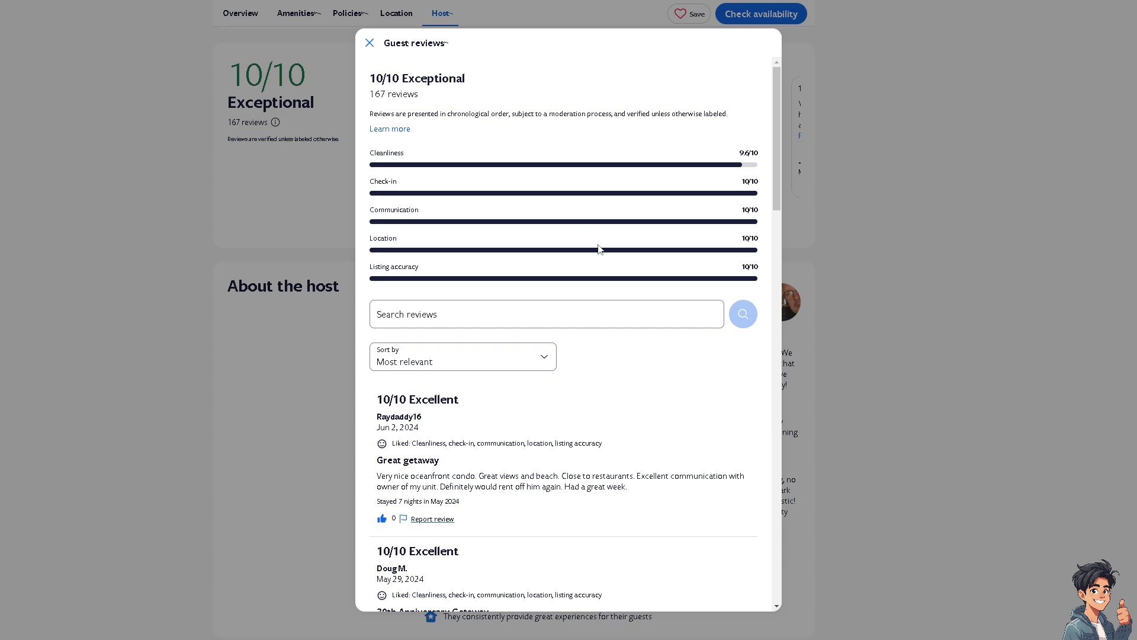
mouse_move(508, 362)
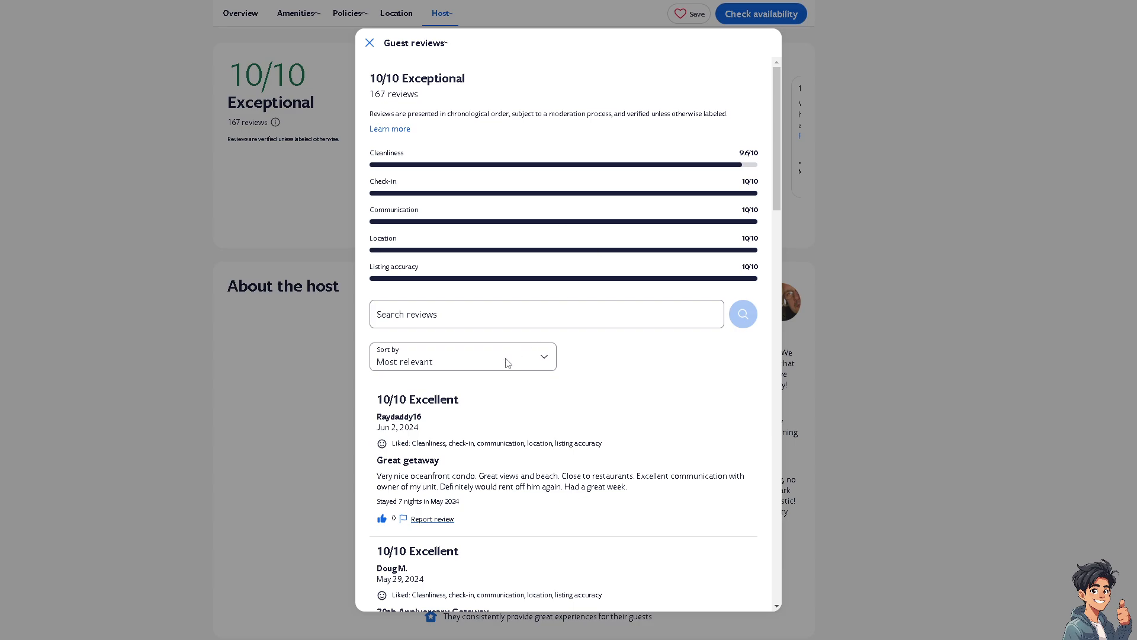
scroll("down", 3)
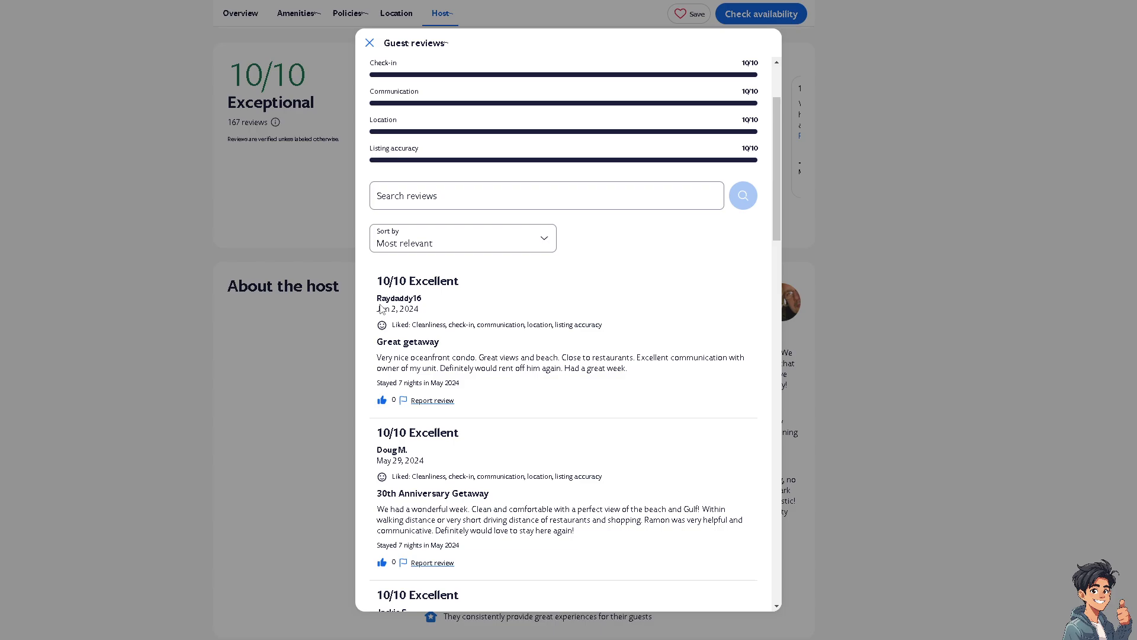
mouse_move(607, 313)
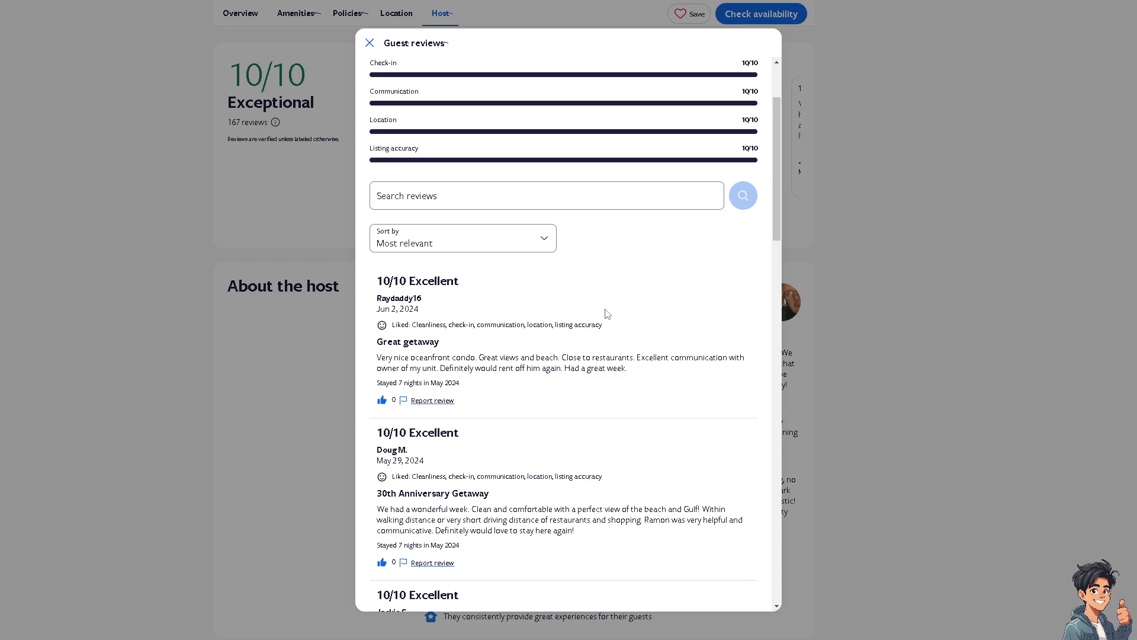
scroll("down", 3)
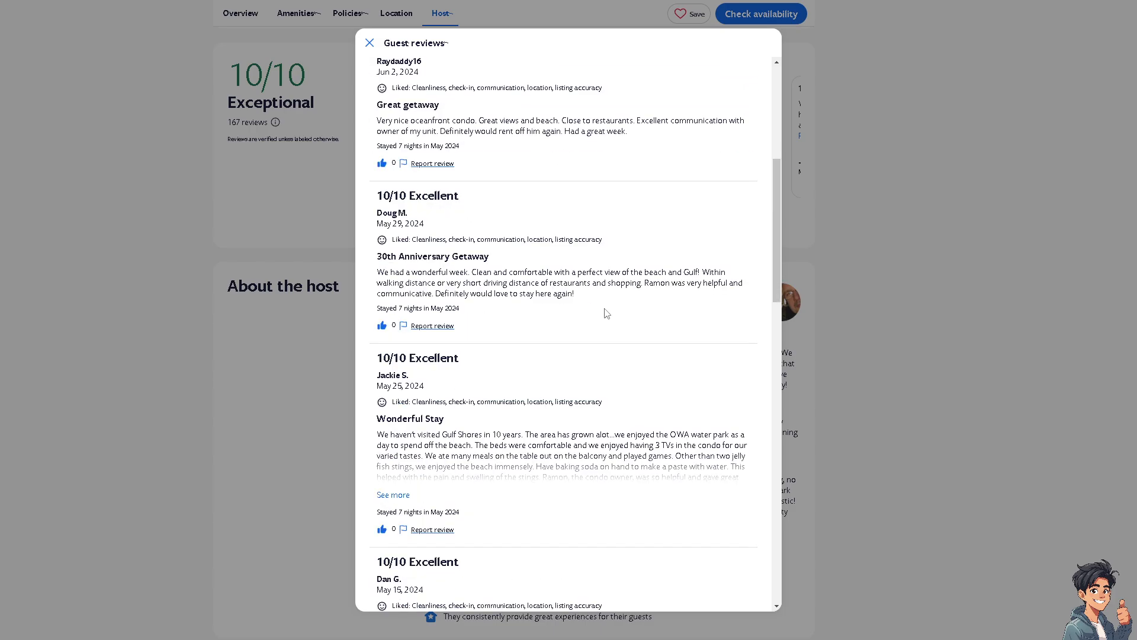
scroll("down", 3)
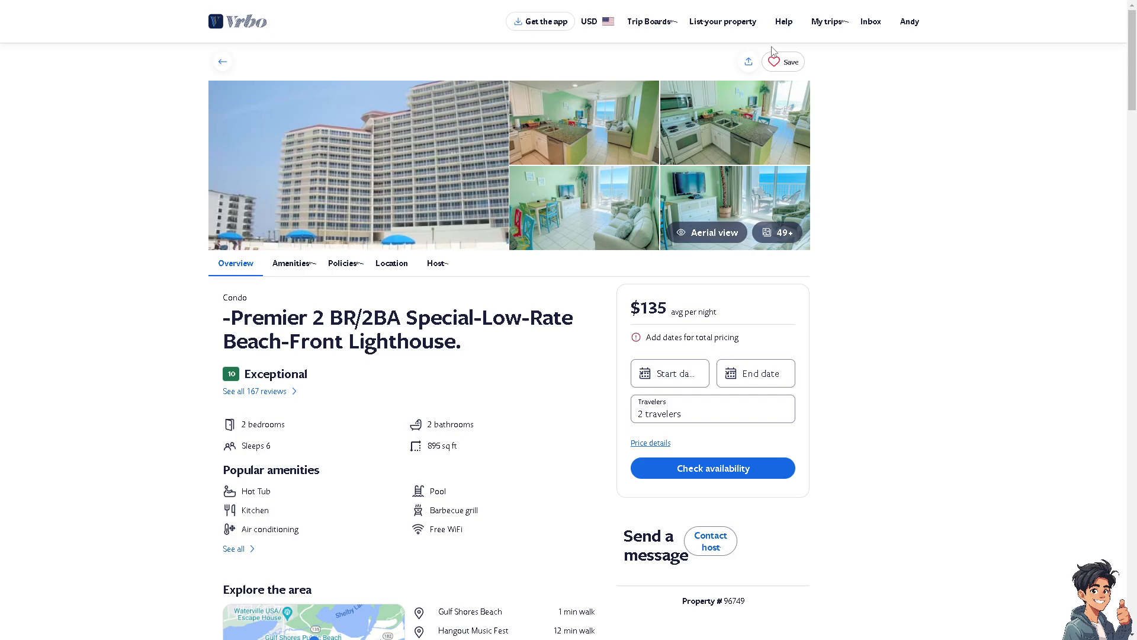
mouse_move(910, 21)
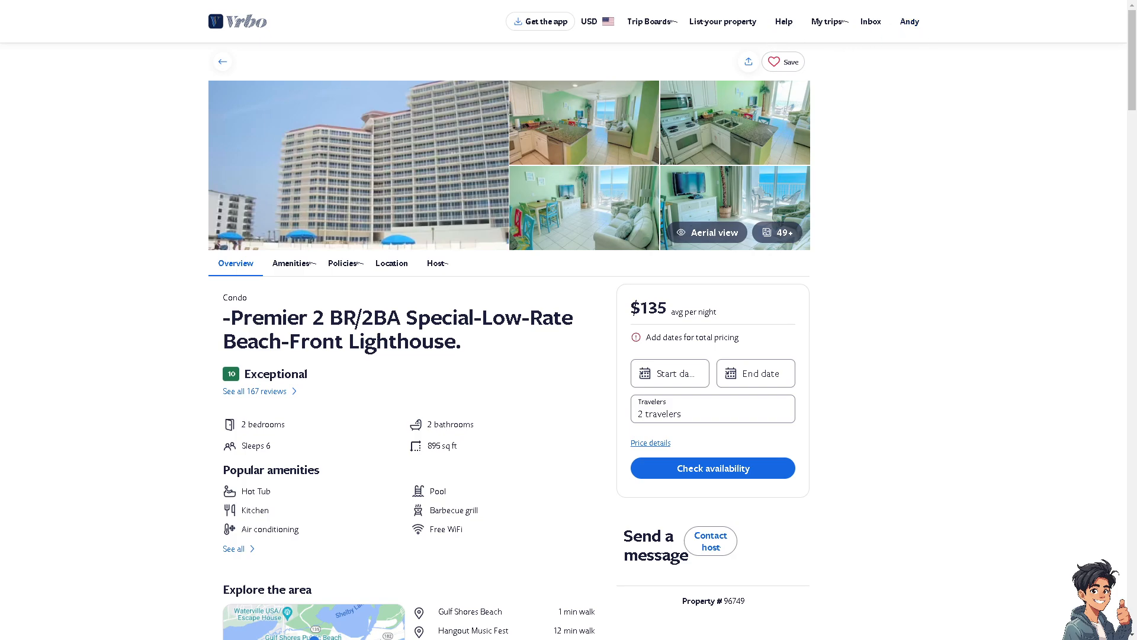
Choose Owner Dashboard from the top-right account menu
left_click(908, 21)
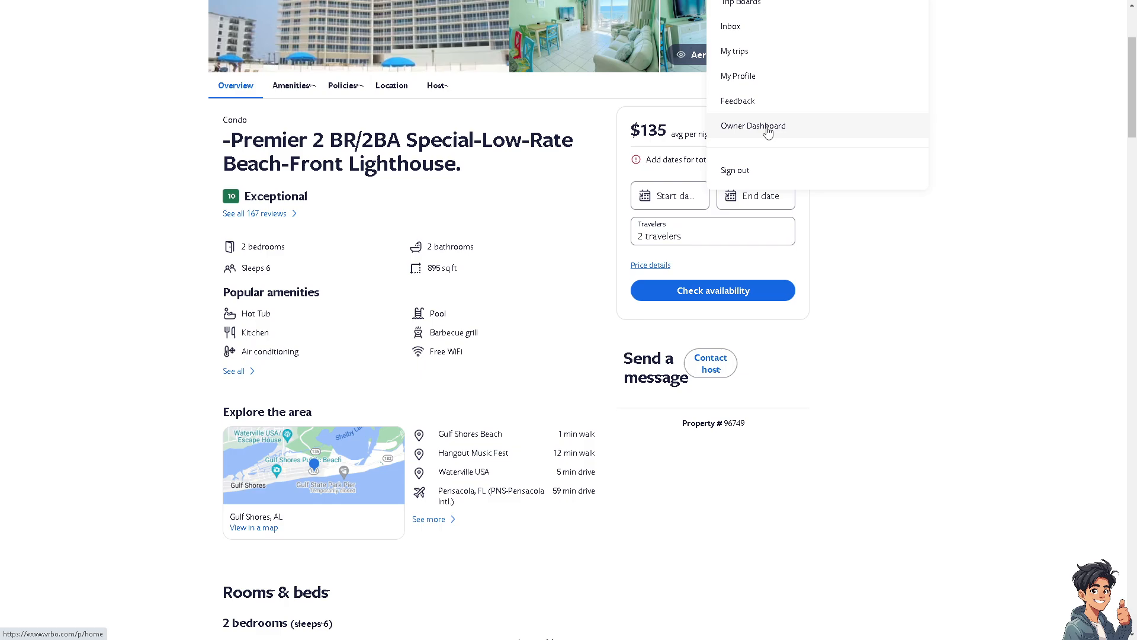
mouse_move(753, 125)
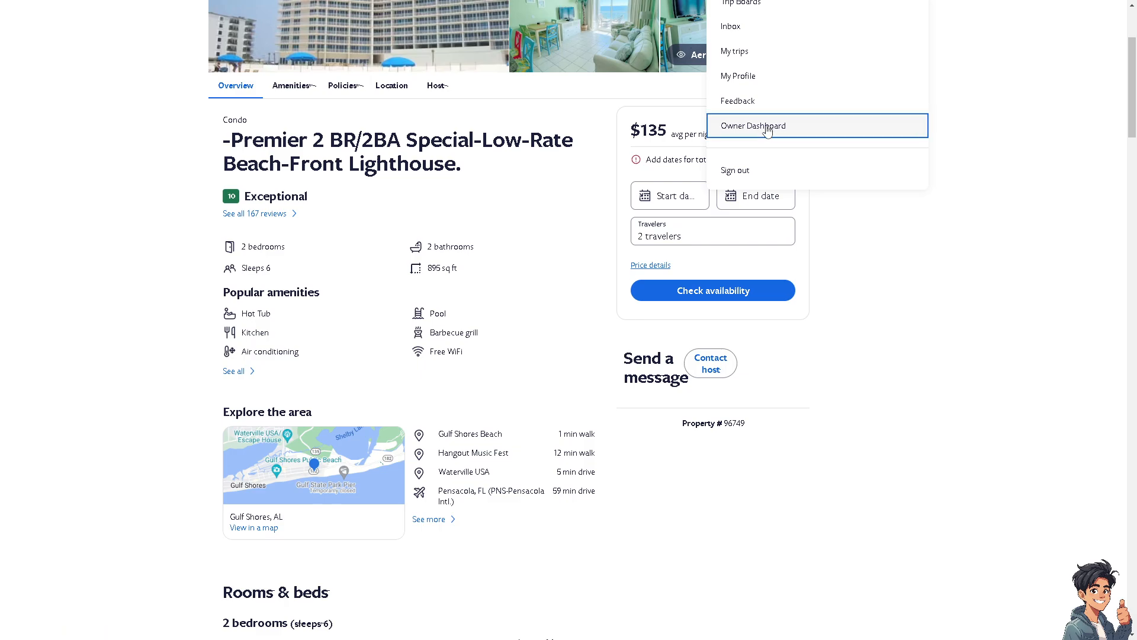
left_click(754, 126)
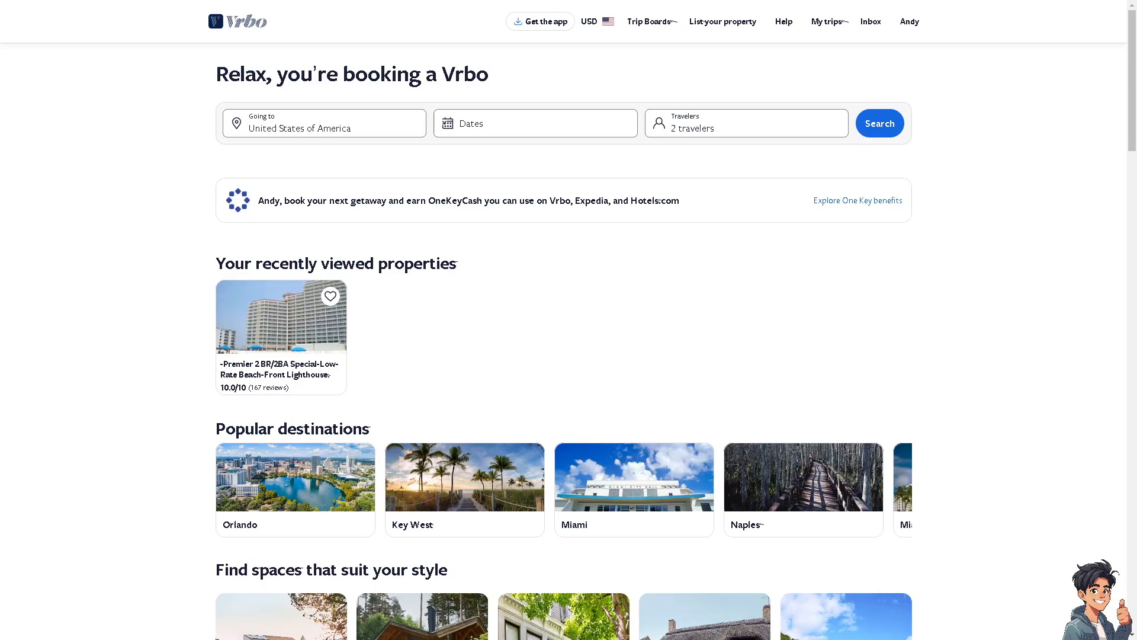
Open the Orlando property listing with pool, park shuttle, parking and breakfast
left_click(879, 123)
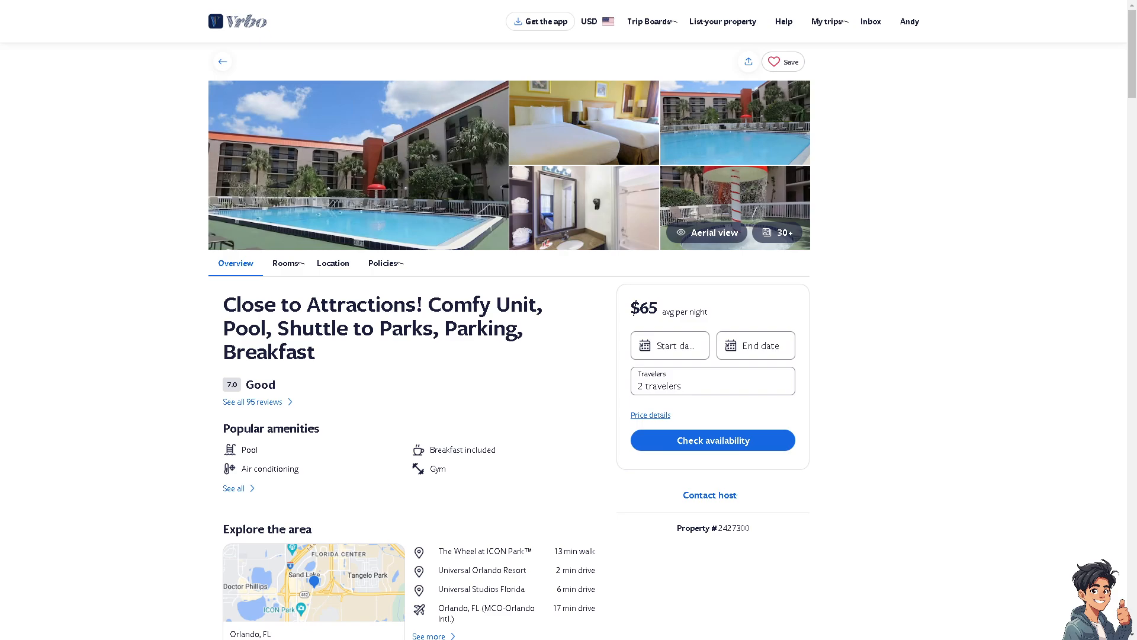
mouse_move(823, 343)
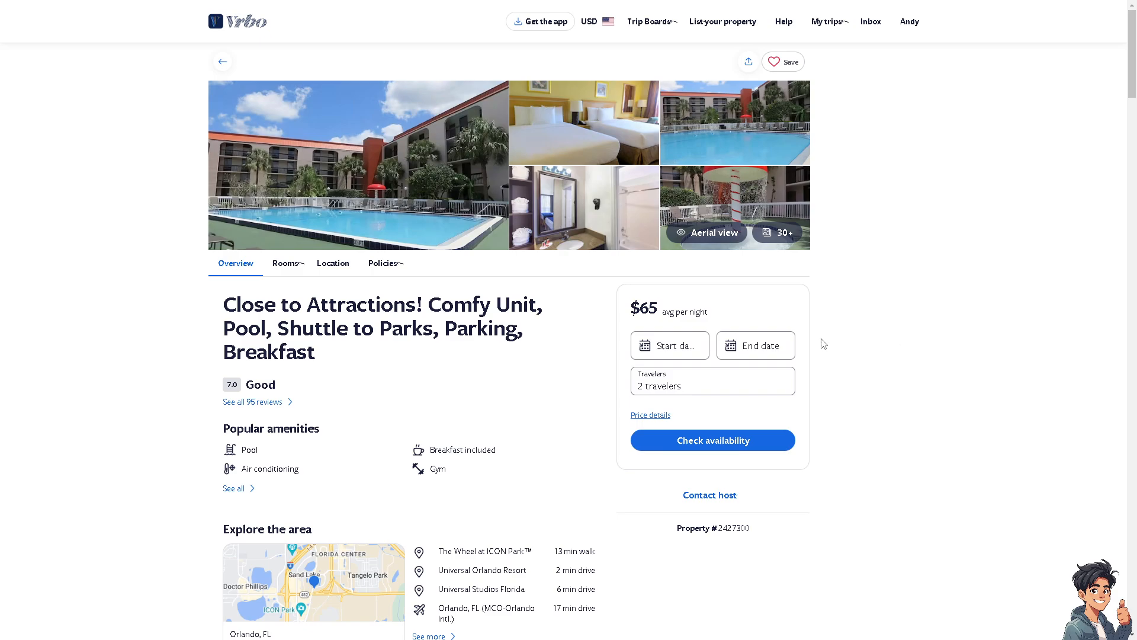
Scroll past rooms, house rules and FAQs to the 95 reviews and RoomPicks host details
scroll("down", 3)
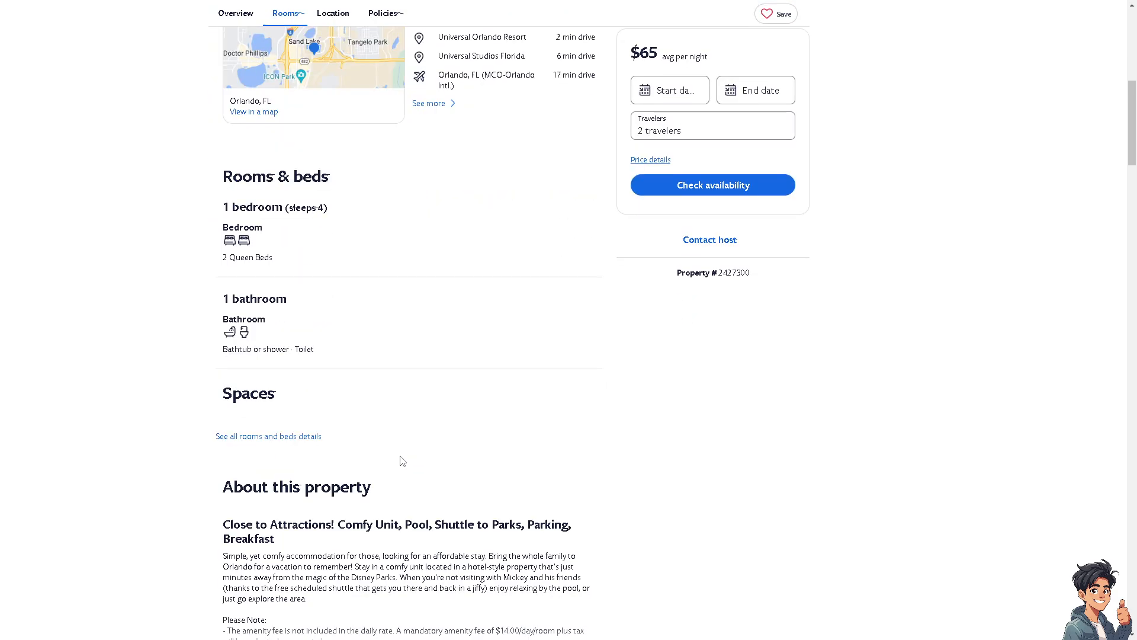
scroll("down", 3)
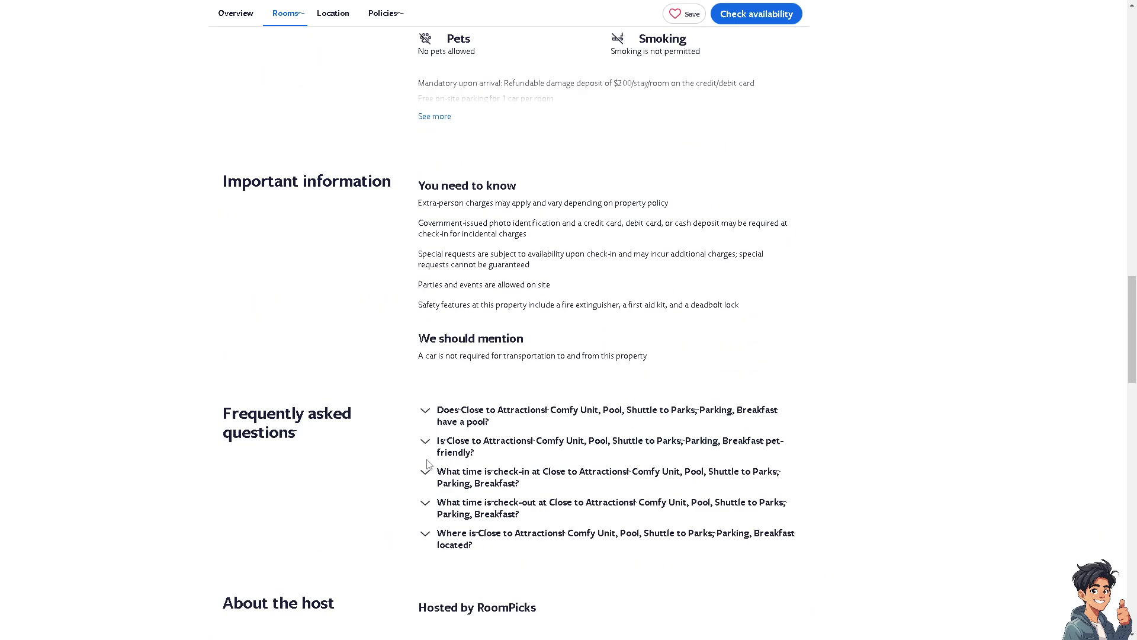
scroll("down", 3)
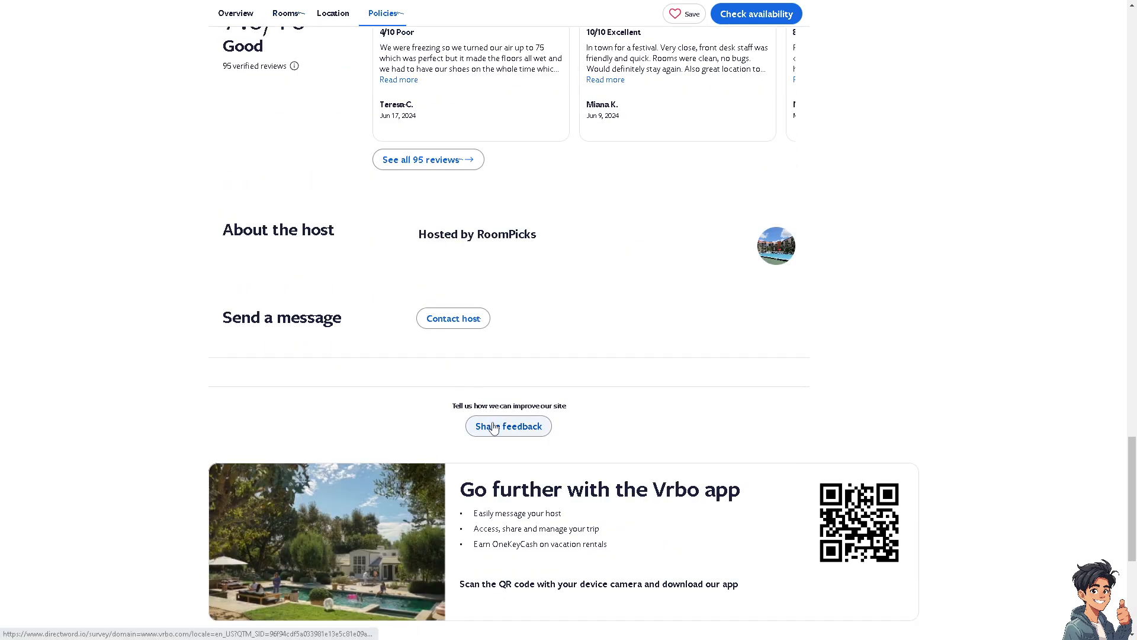